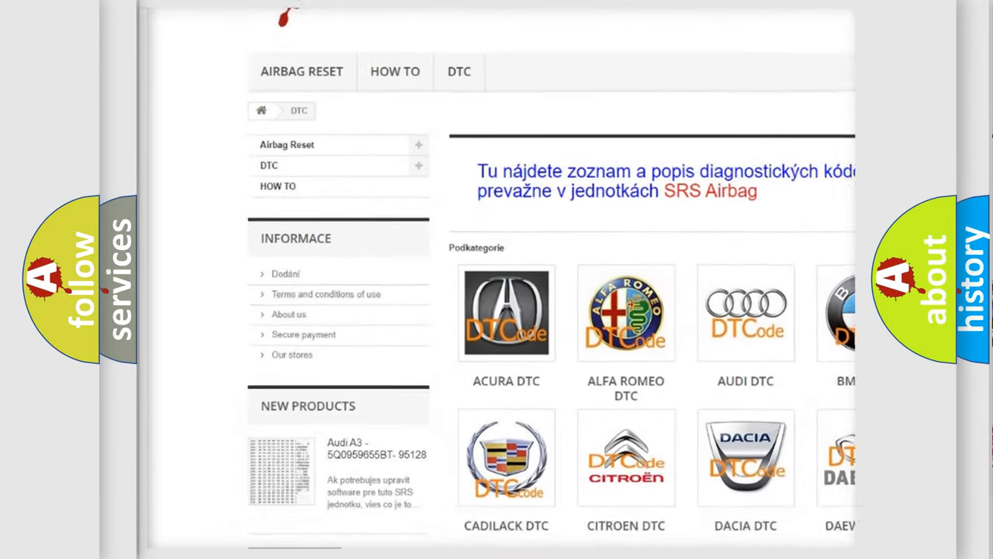
# Step: Open the AUDI DTC category tile from the brand catalogue to list its diagnostic codes
pyautogui.scroll(-3)
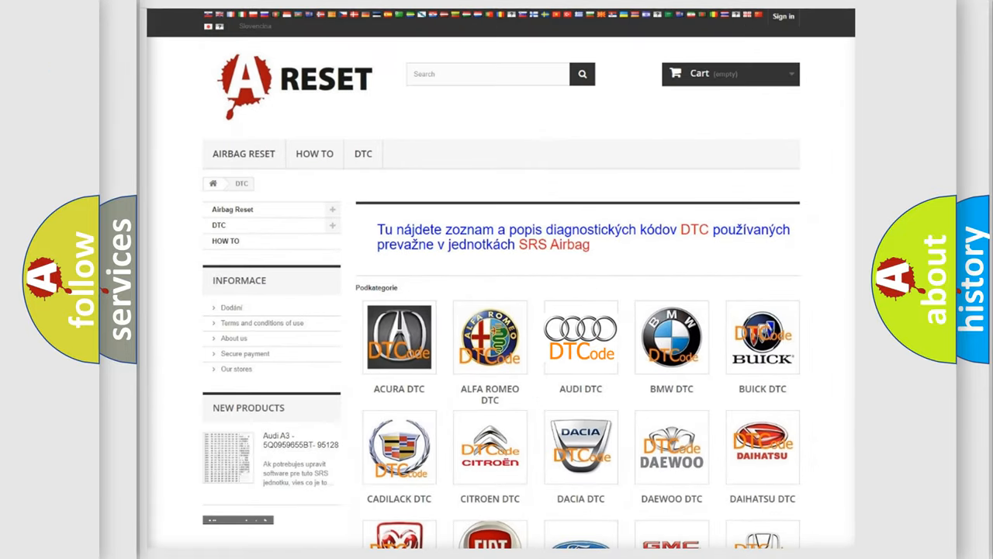
pyautogui.click(581, 337)
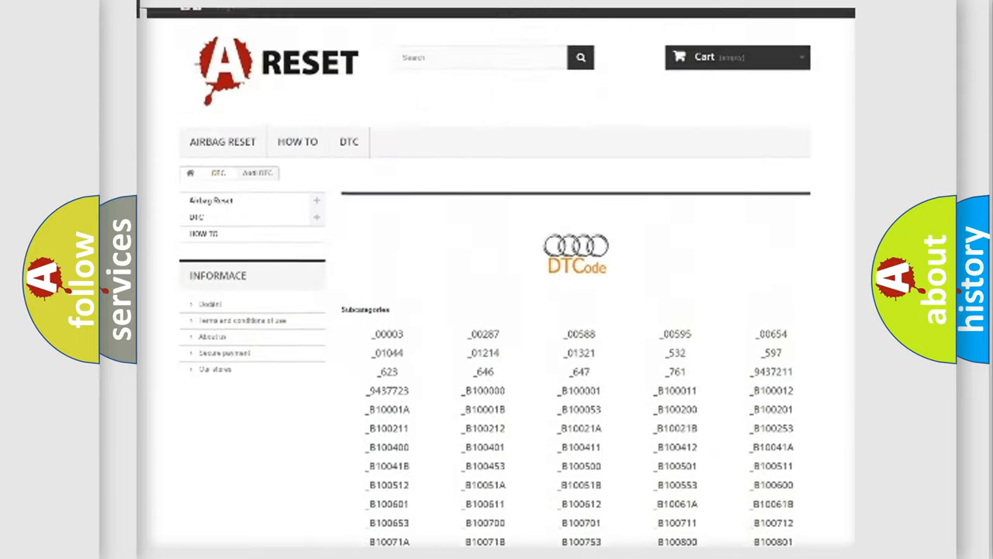